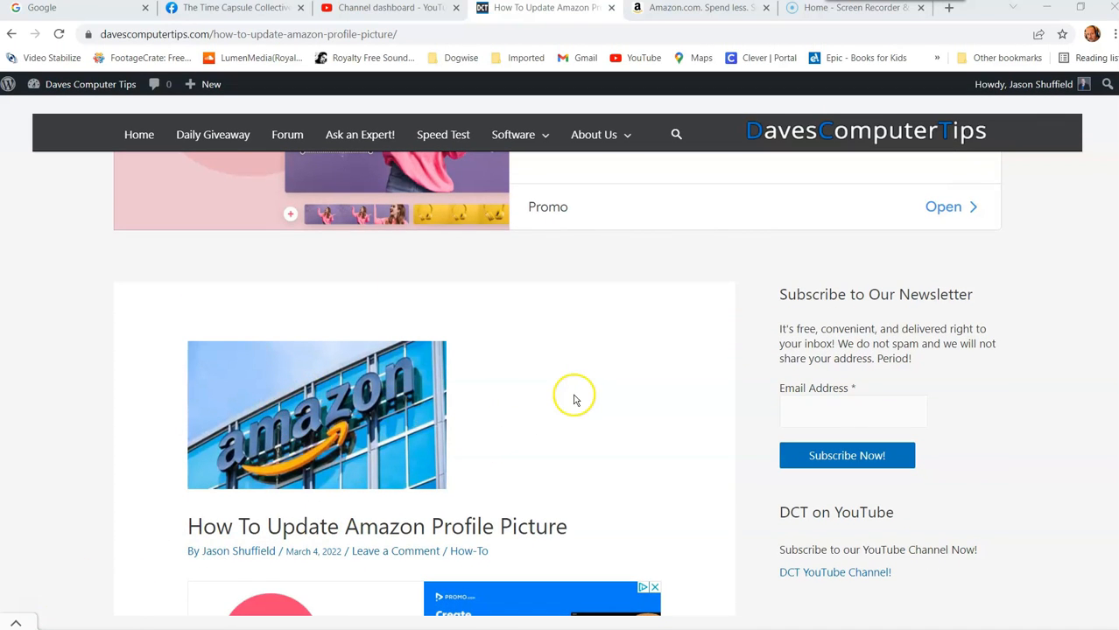
pyautogui.moveTo(560, 389)
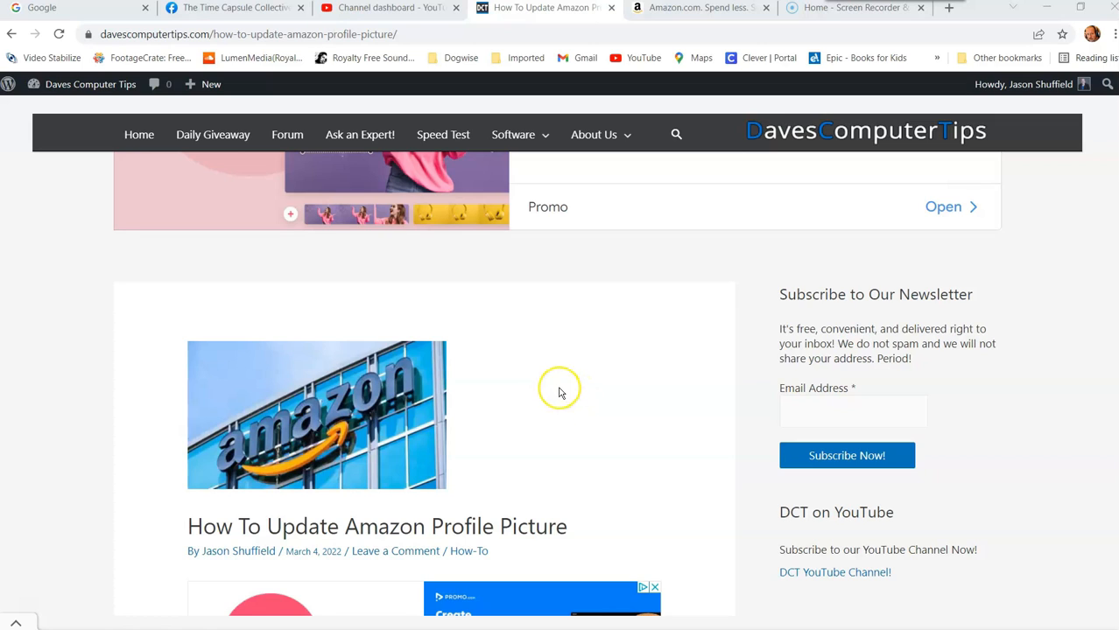
pyautogui.moveTo(560, 392)
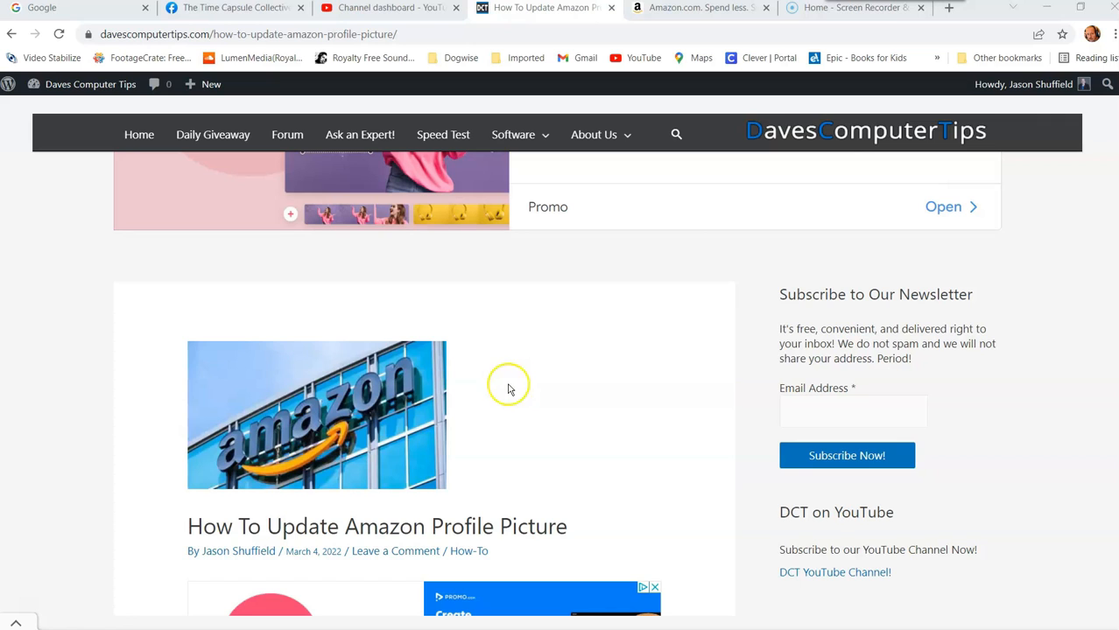
pyautogui.moveTo(621, 367)
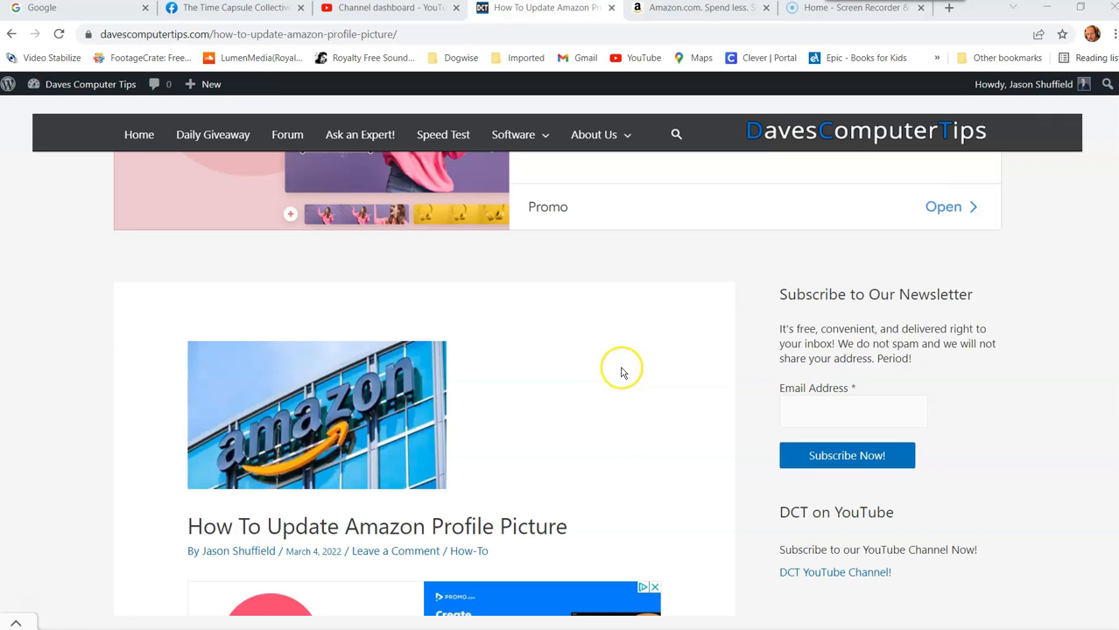
pyautogui.moveTo(617, 385)
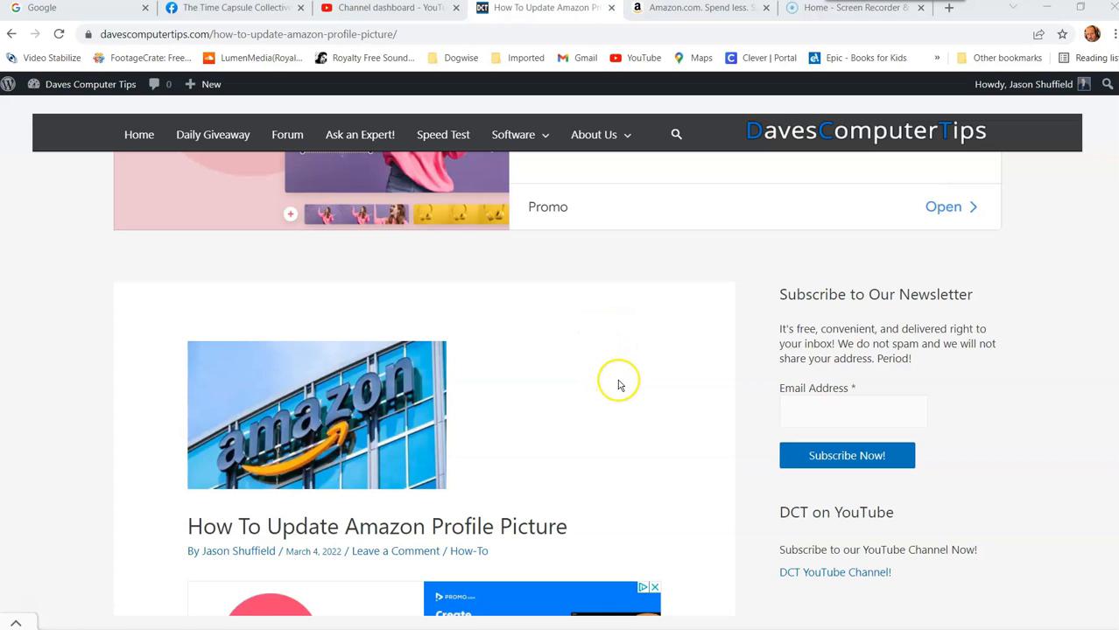
pyautogui.moveTo(612, 389)
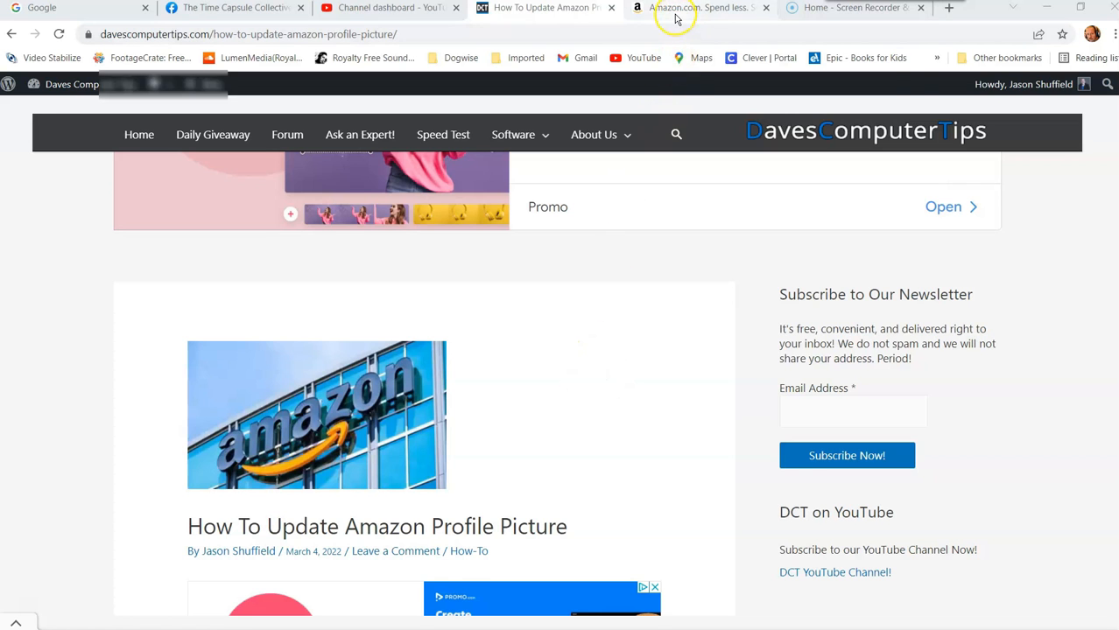
# Navigate from the Amazon store homepage to Your Account via the Account & Lists flyout.
pyautogui.click(700, 7)
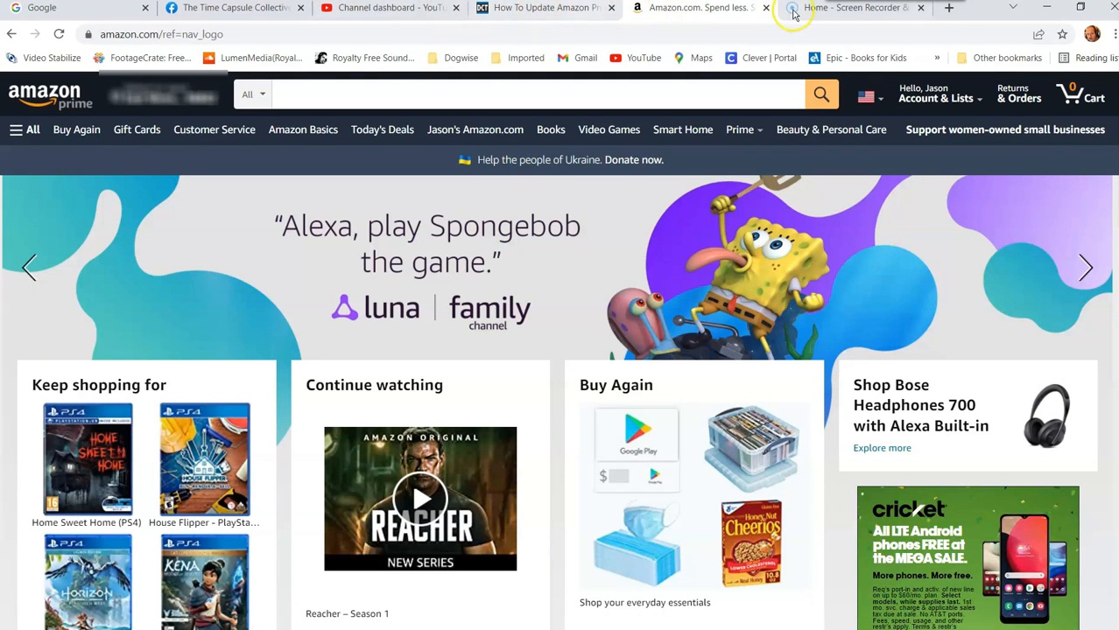
pyautogui.click(865, 94)
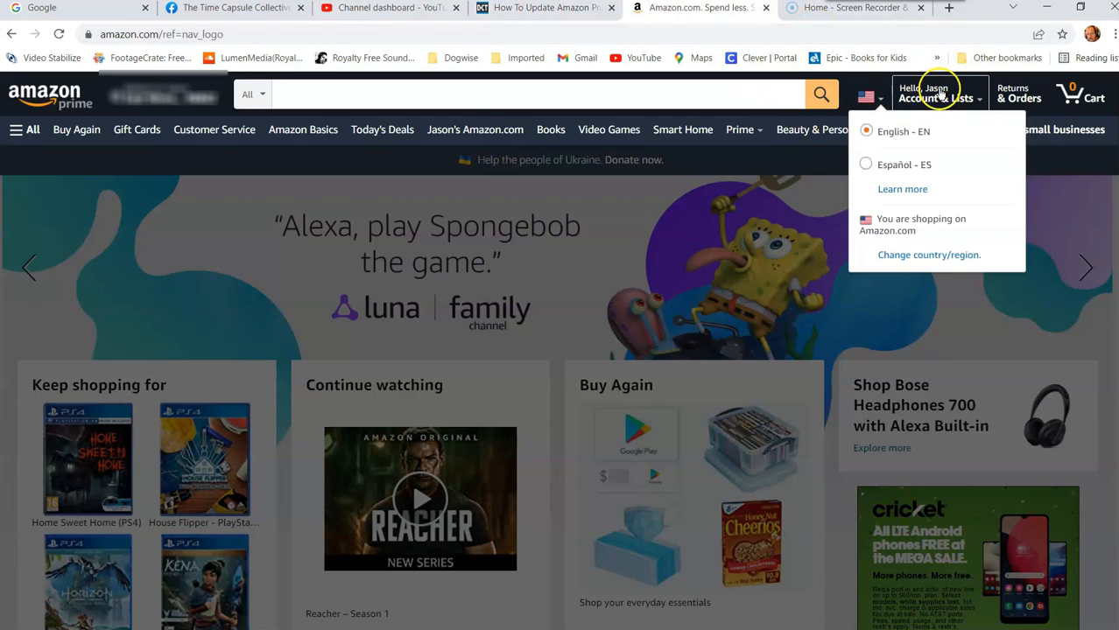
pyautogui.click(928, 52)
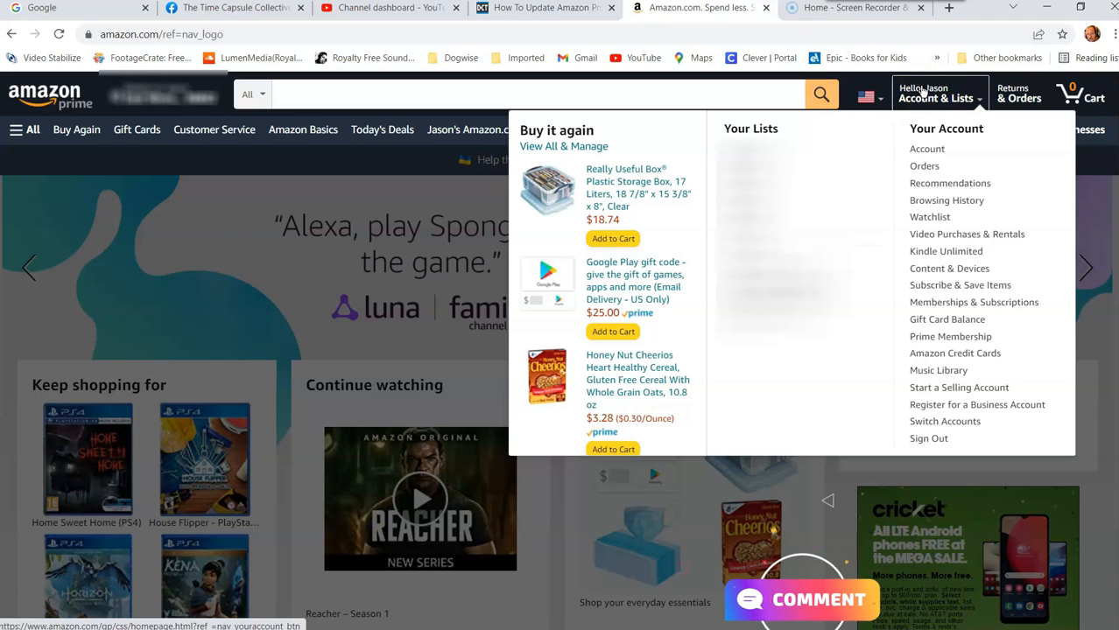
pyautogui.moveTo(927, 131)
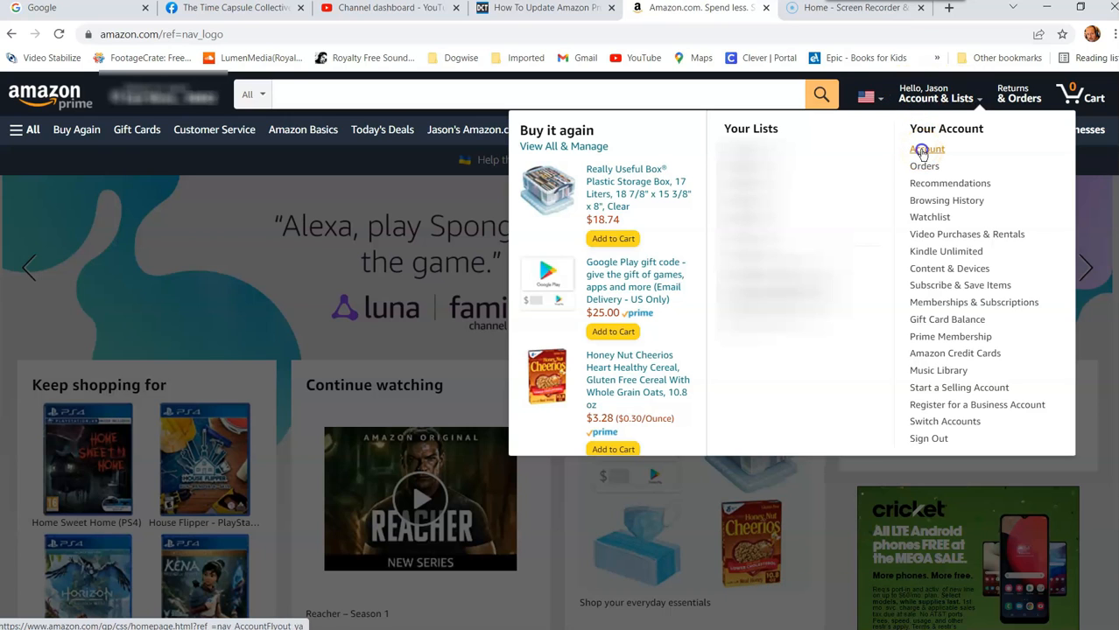
pyautogui.click(926, 148)
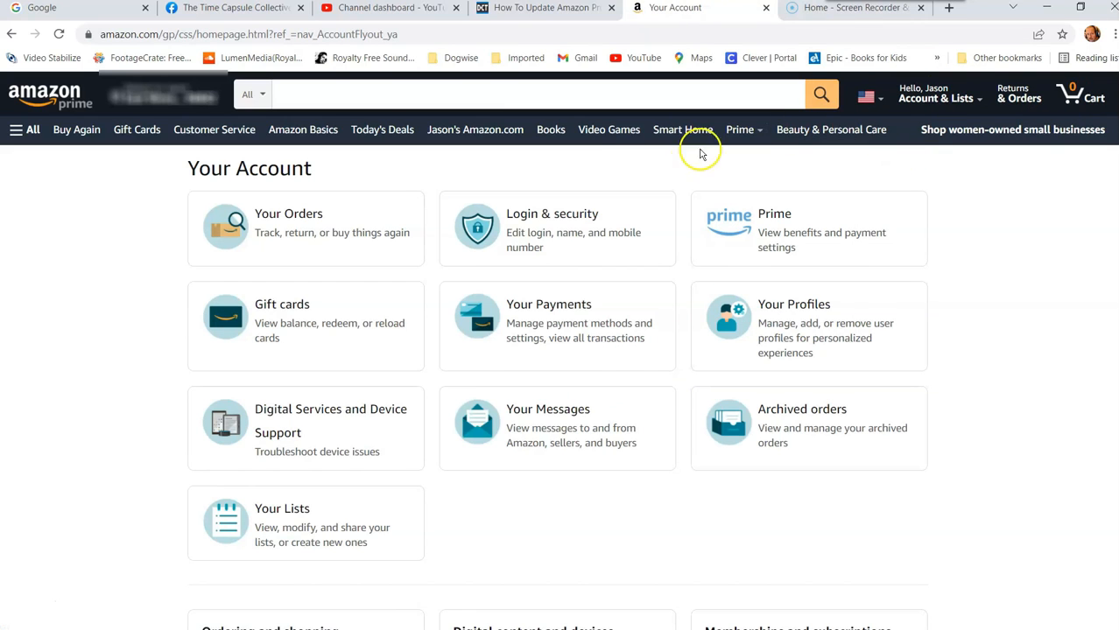
pyautogui.moveTo(464, 164)
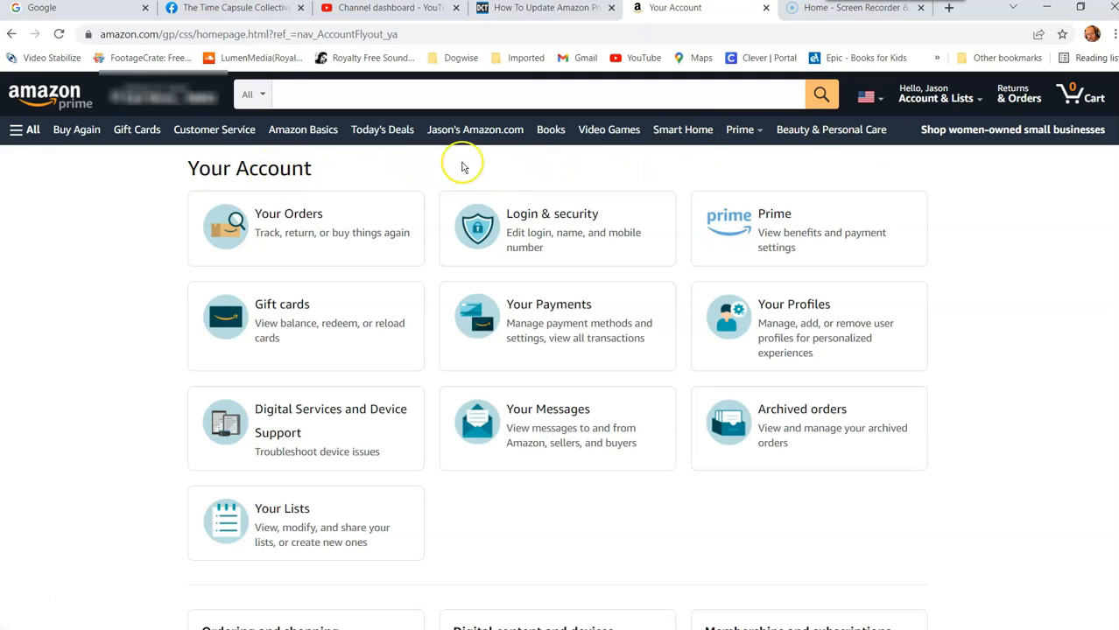
pyautogui.moveTo(809, 249)
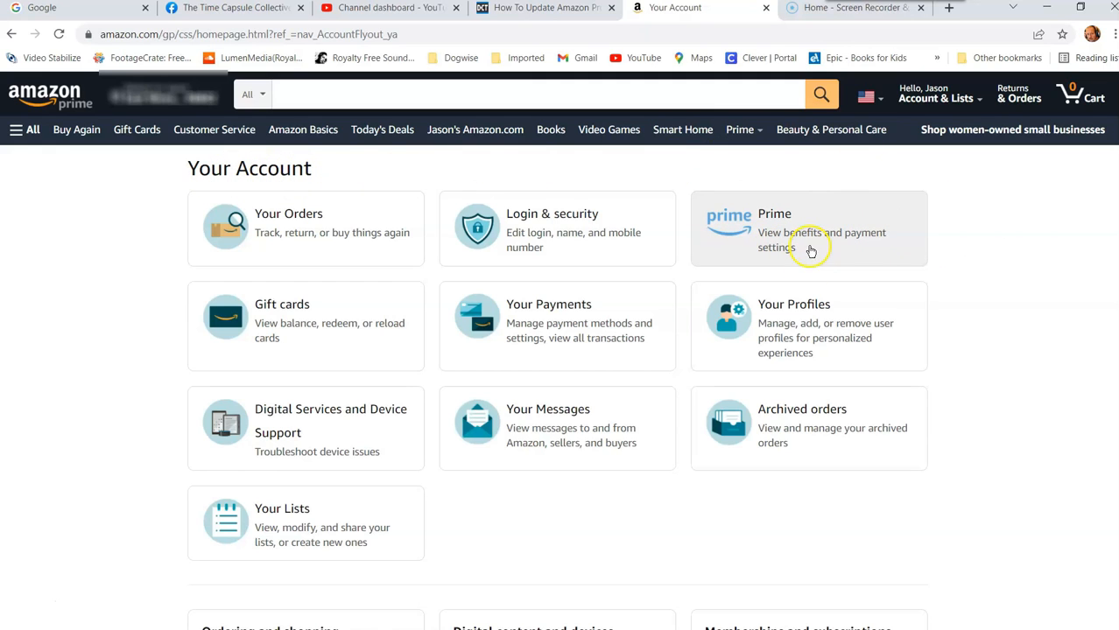
# Reach Your Public Profile (Zurich) through the Prime membership page's profile avatar.
pyautogui.click(774, 240)
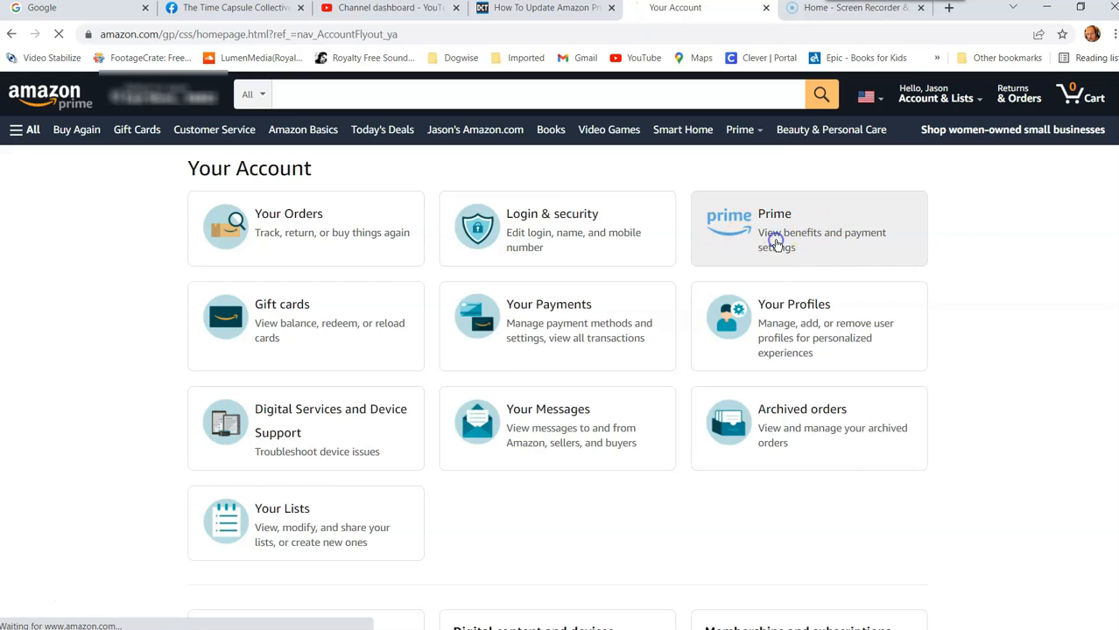
pyautogui.click(806, 227)
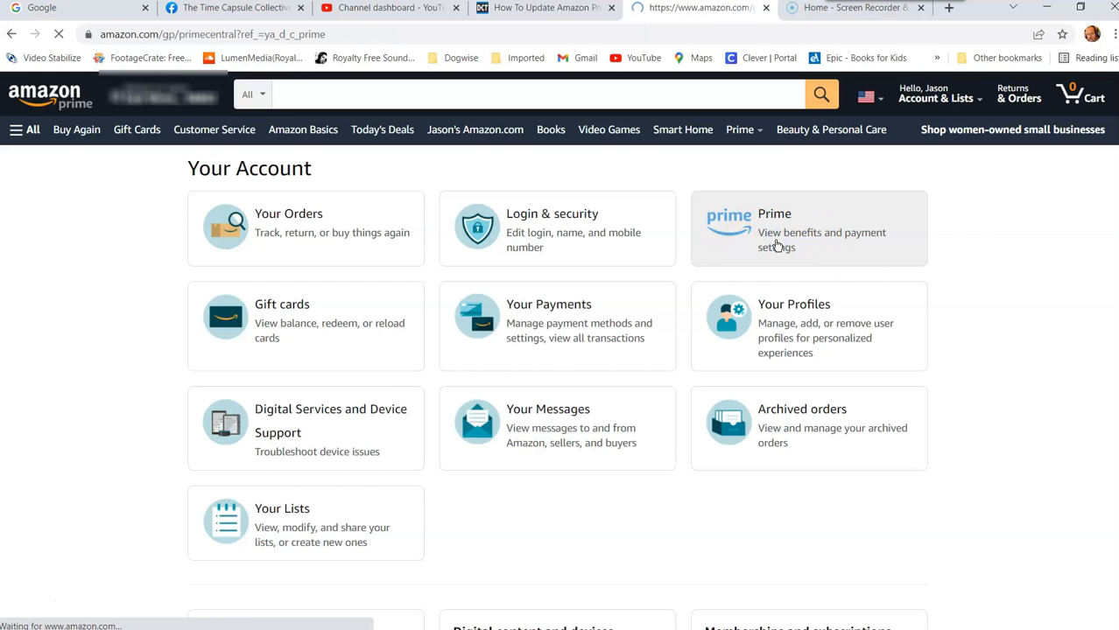
pyautogui.click(774, 231)
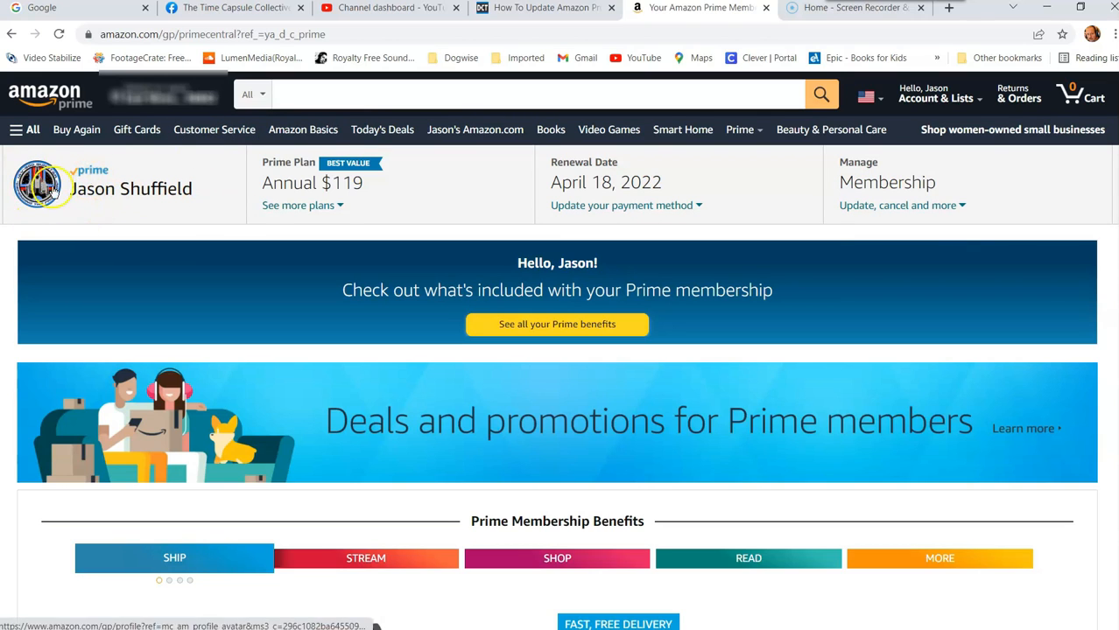
pyautogui.click(38, 184)
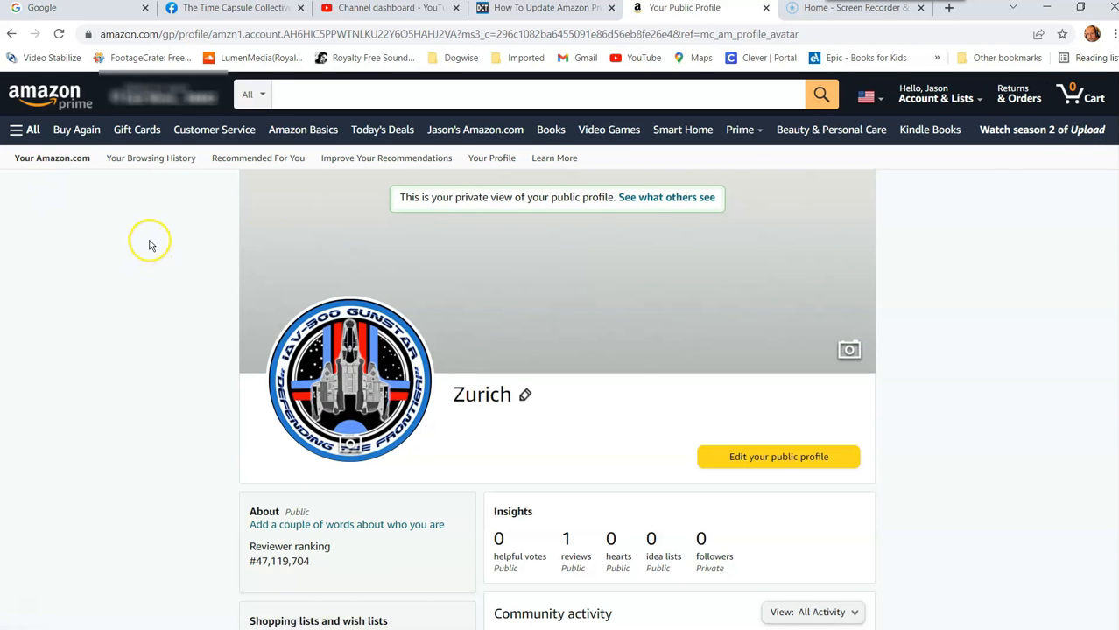
pyautogui.moveTo(711, 280)
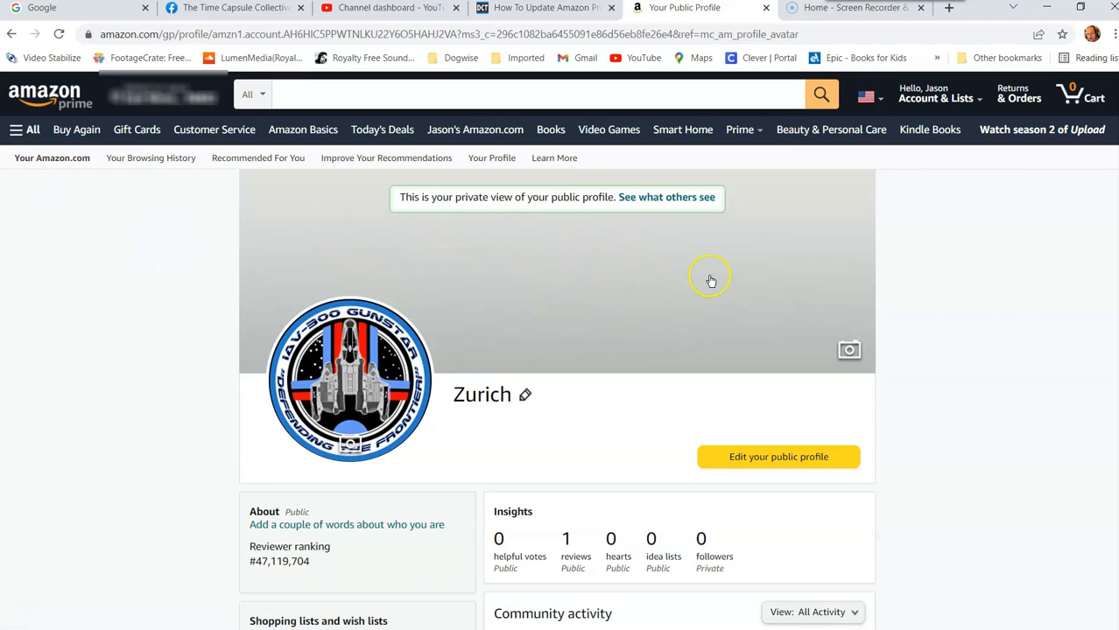
pyautogui.moveTo(350, 383)
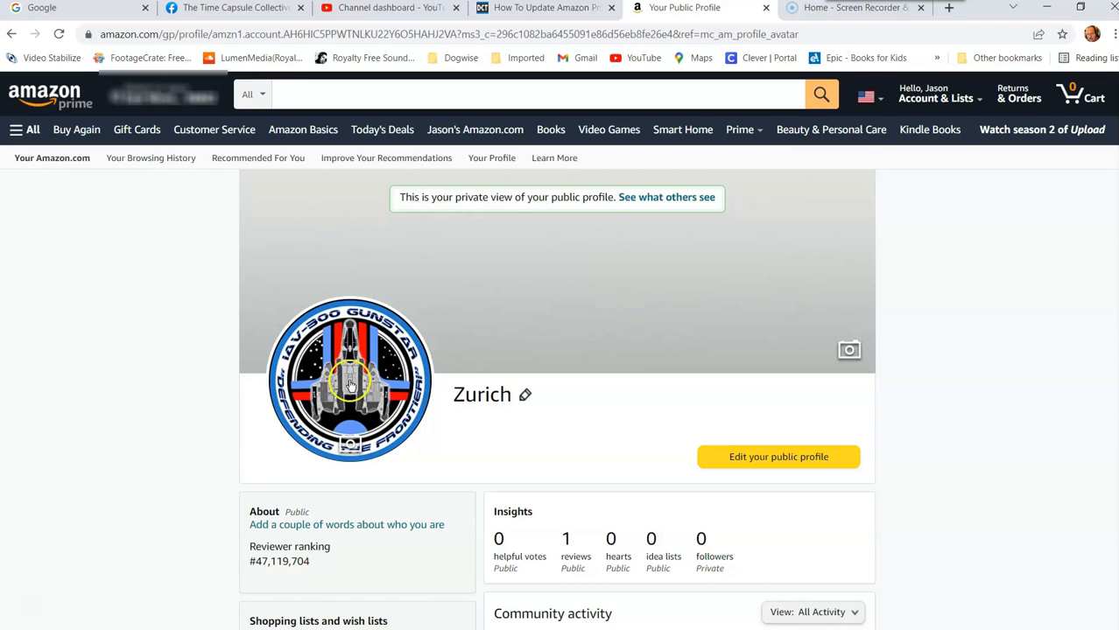
pyautogui.moveTo(350, 448)
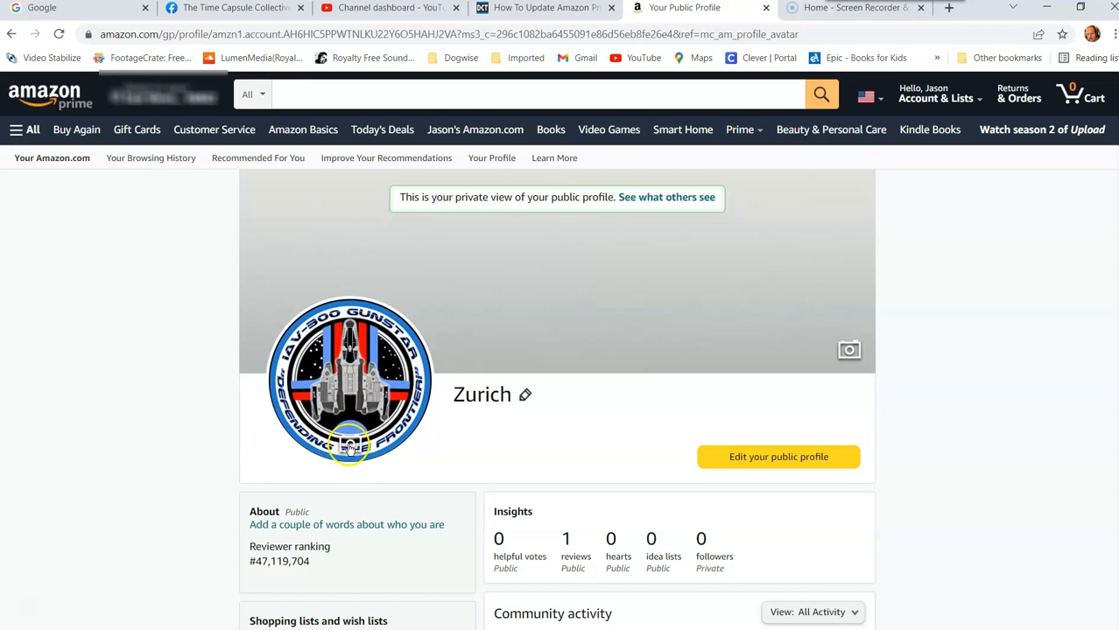
# Start a profile picture upload from the camera icon, bringing up the file chooser.
pyautogui.click(350, 447)
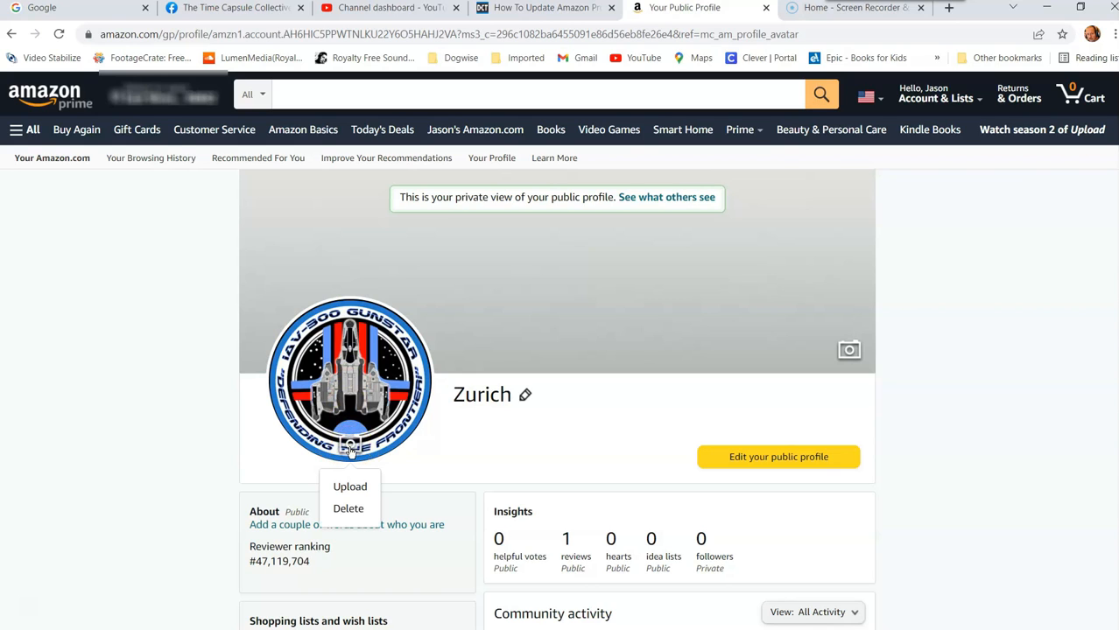
pyautogui.moveTo(346, 507)
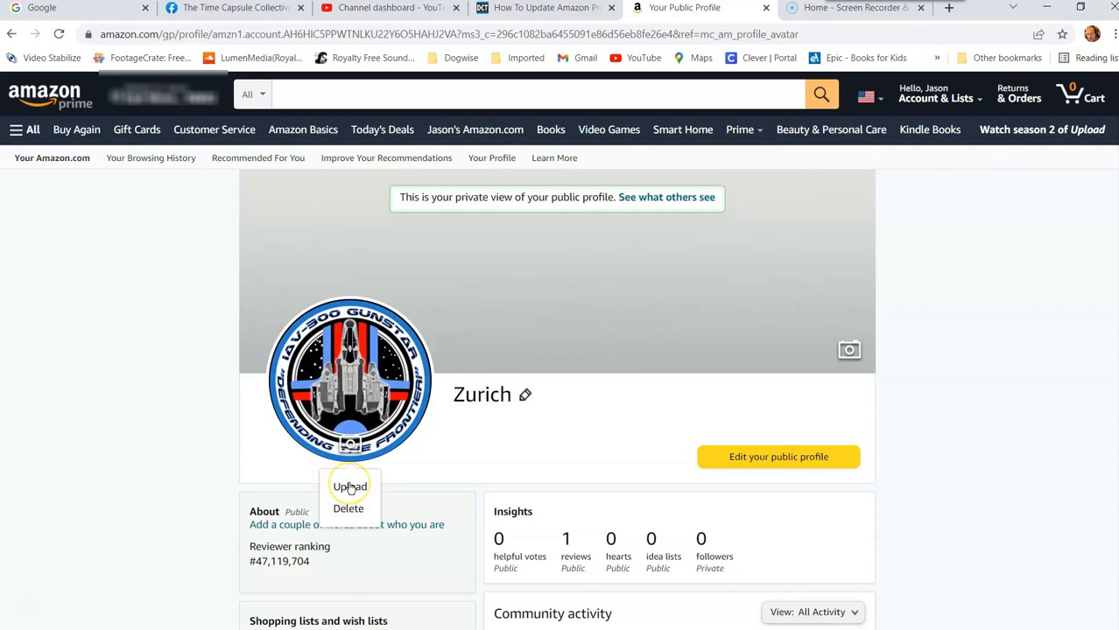
pyautogui.click(350, 487)
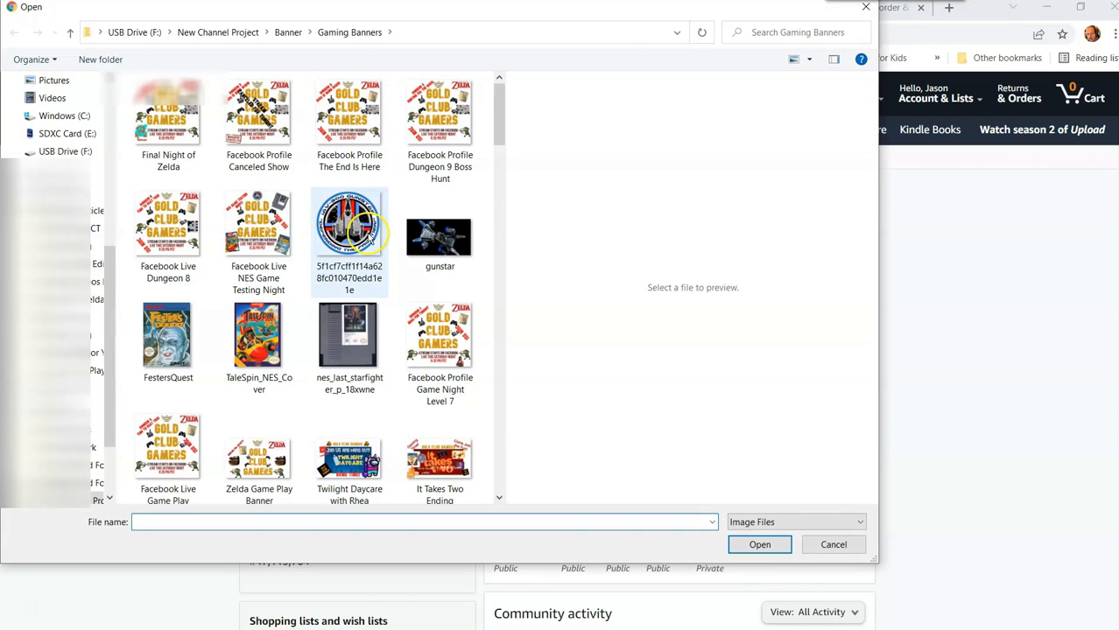
pyautogui.moveTo(350, 231)
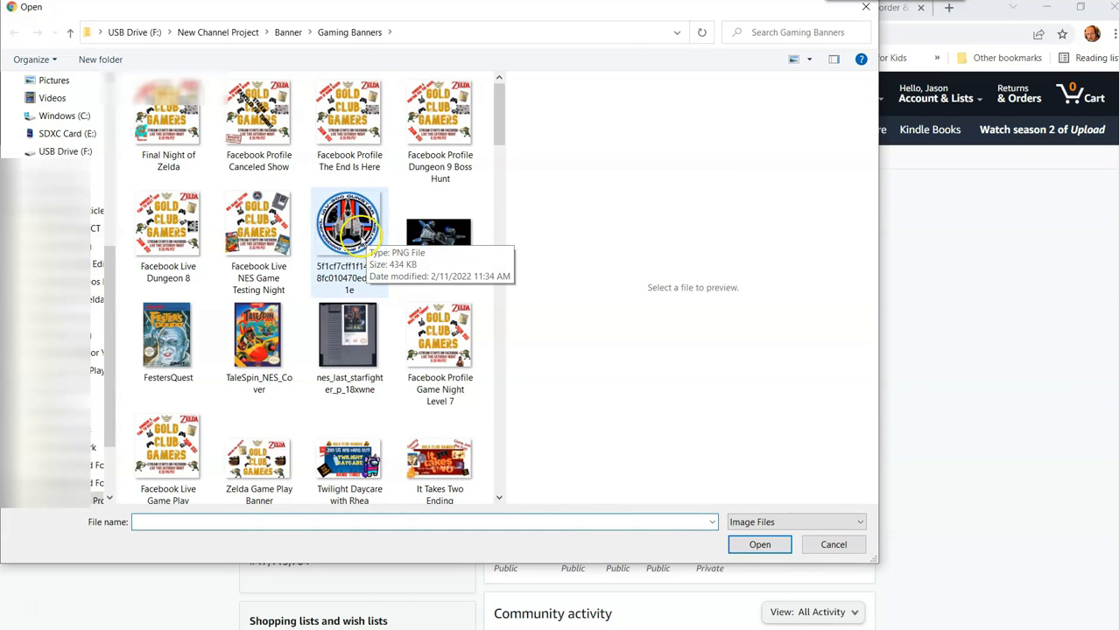
# Check the Gunstar logo PNG's properties, confirming 900 x 904 pixels and 434 KB.
pyautogui.rightClick(349, 224)
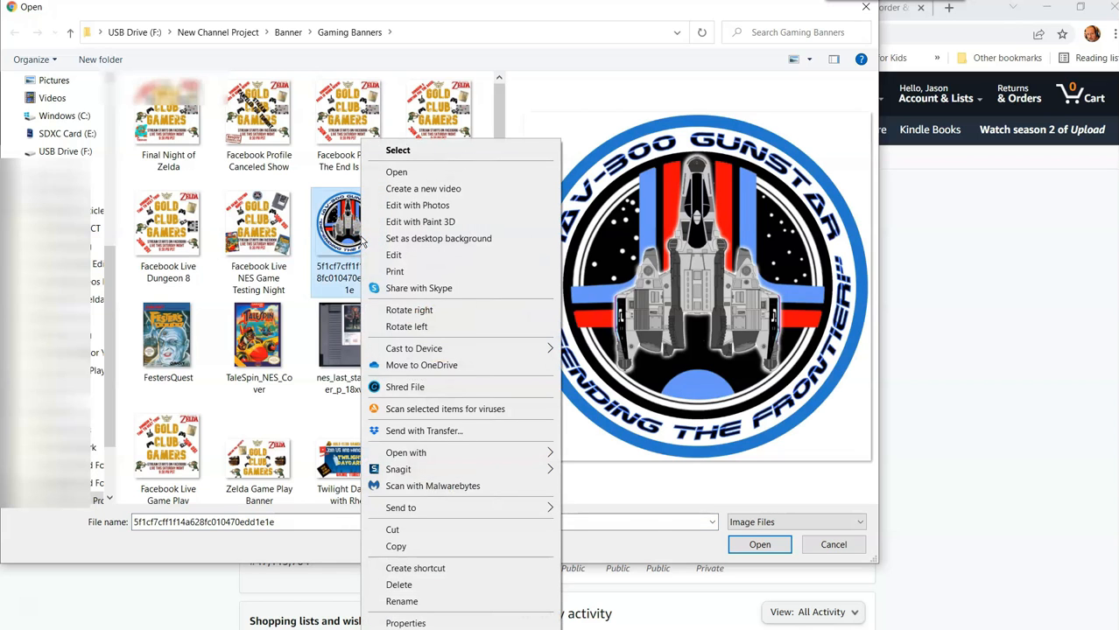
pyautogui.moveTo(406, 617)
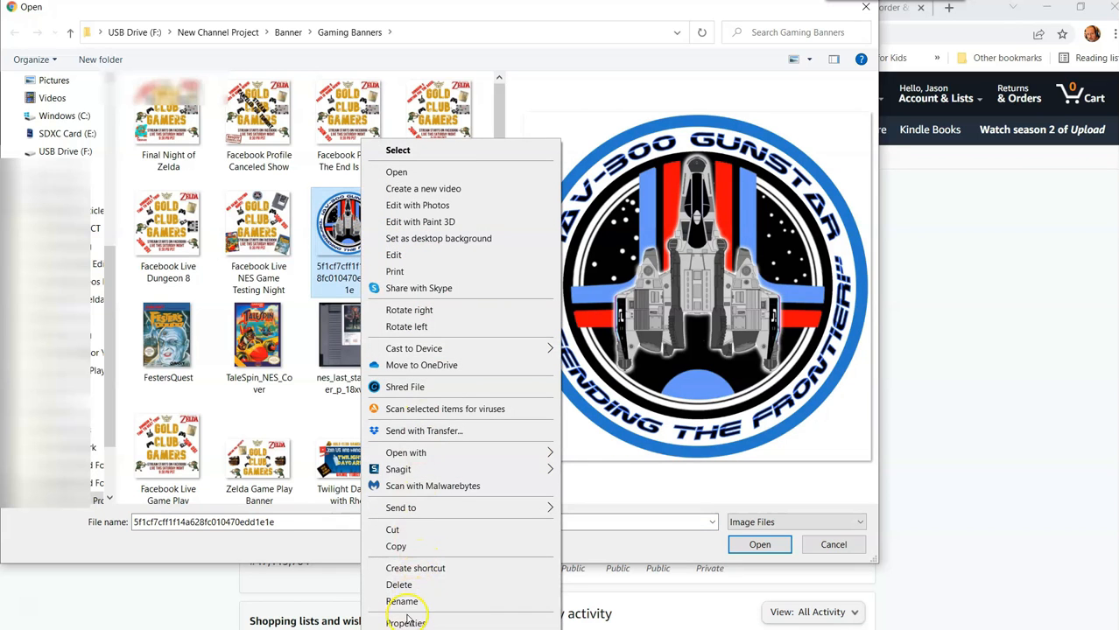
pyautogui.click(406, 621)
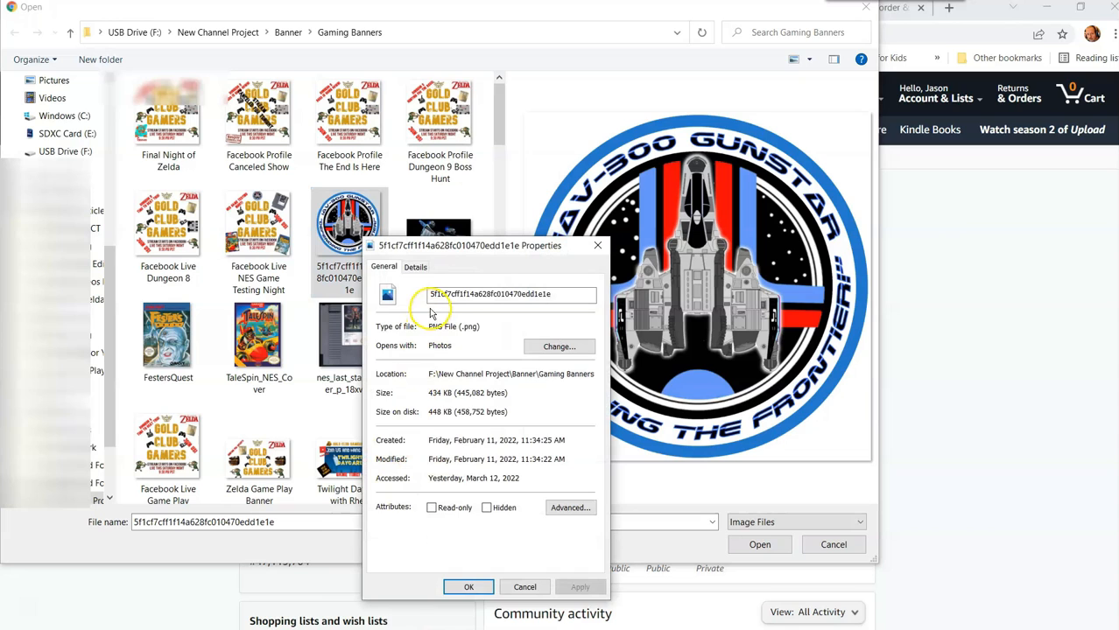
pyautogui.click(415, 266)
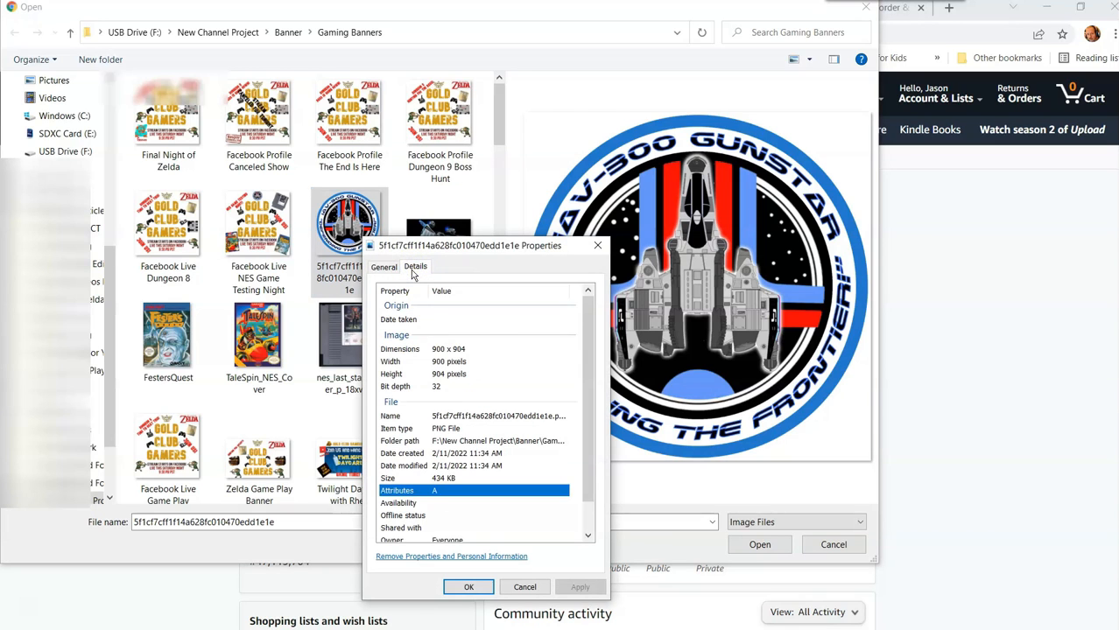
pyautogui.scroll(-3)
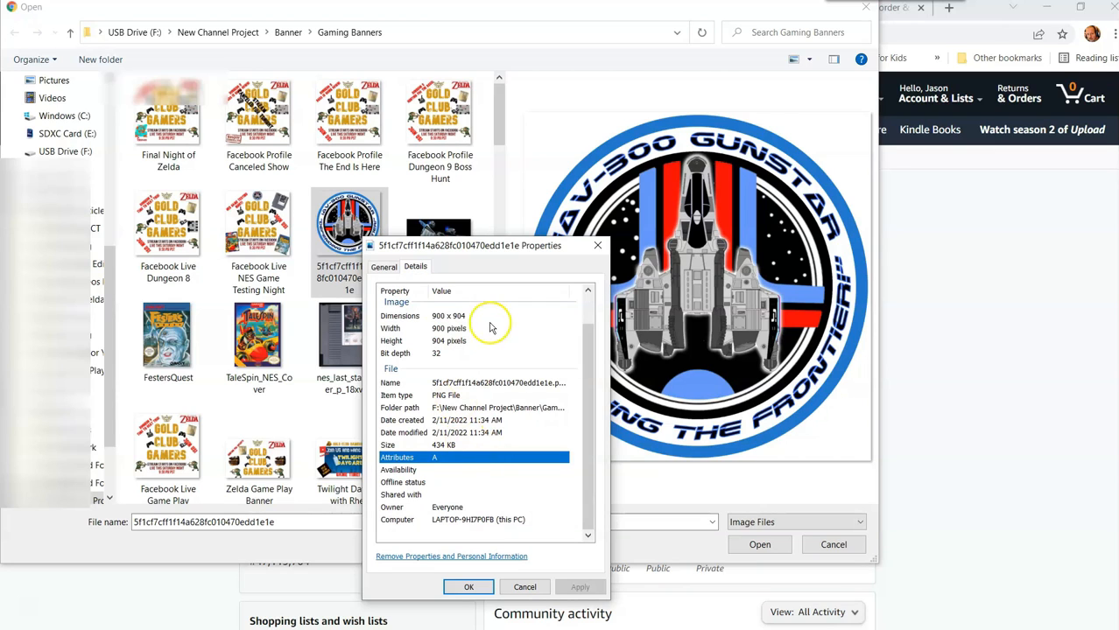
pyautogui.moveTo(447, 326)
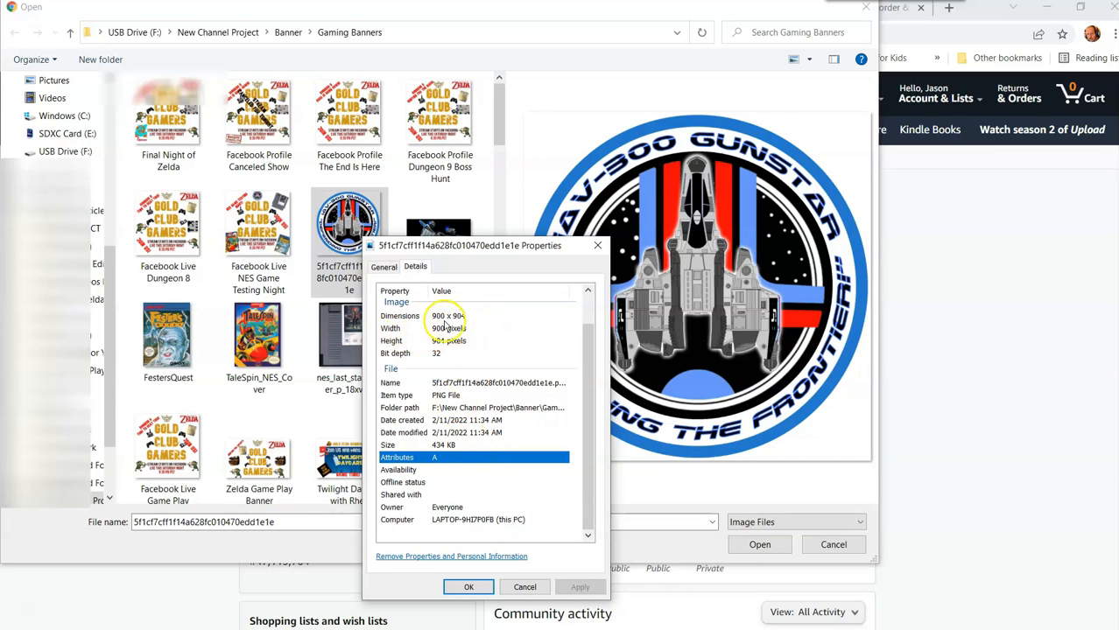
pyautogui.moveTo(480, 325)
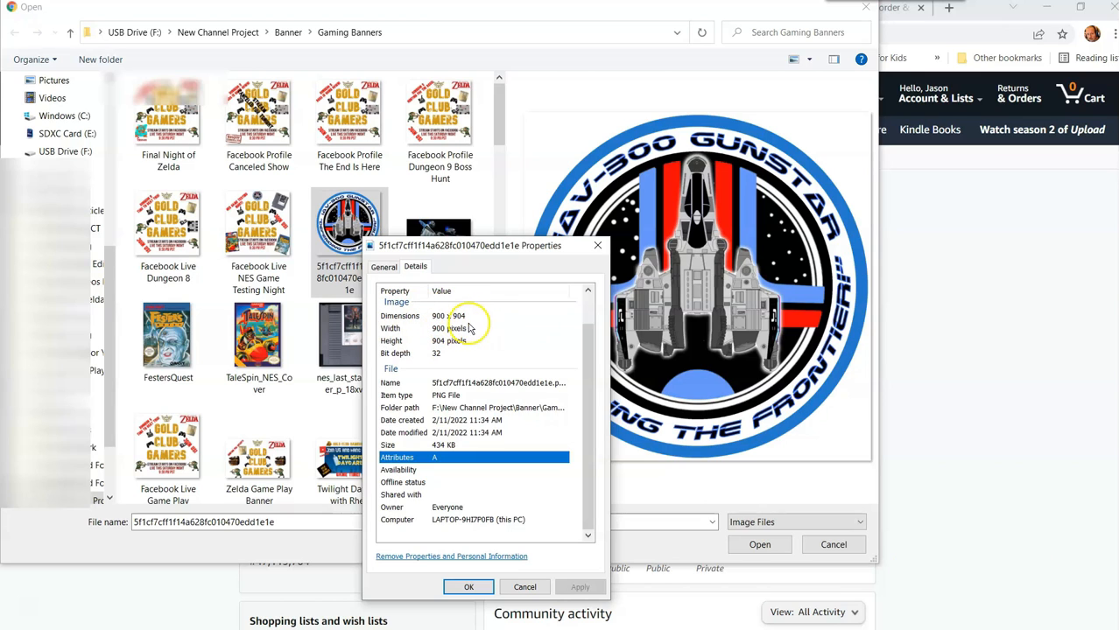
pyautogui.moveTo(429, 331)
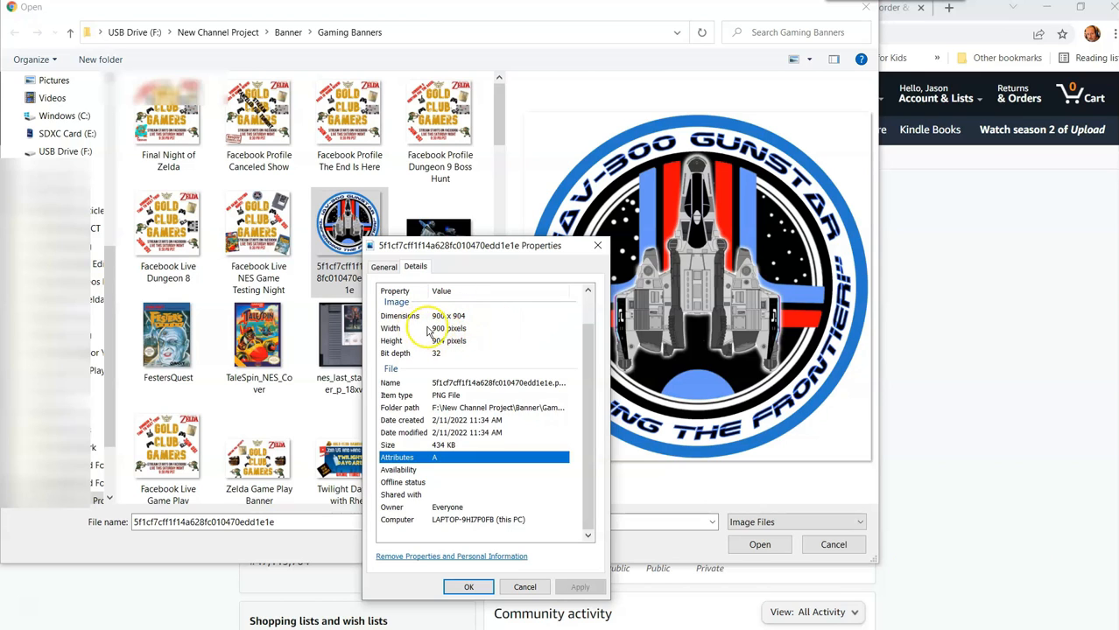
pyautogui.moveTo(455, 329)
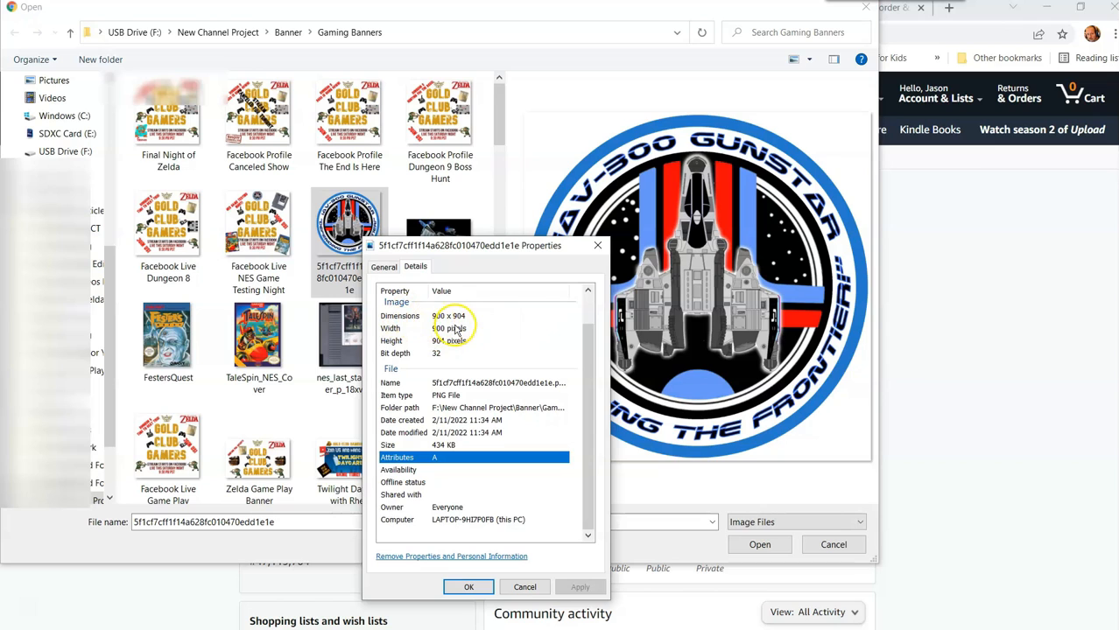
pyautogui.moveTo(442, 448)
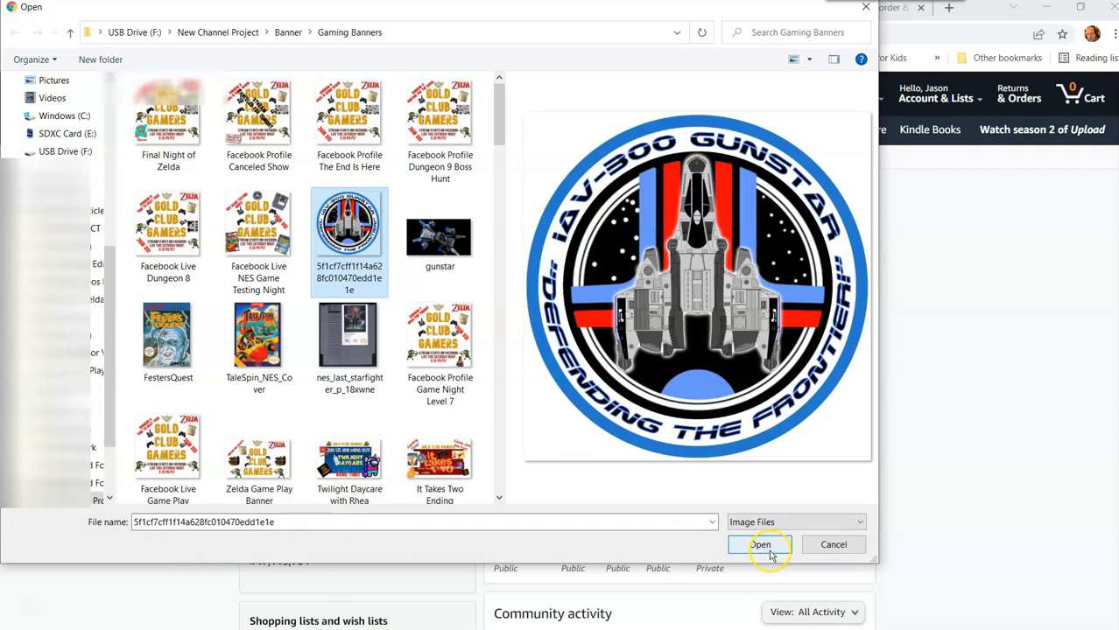
# Upload the Gunstar logo as the profile picture and return to the Dave's Computer Tips article.
pyautogui.click(760, 544)
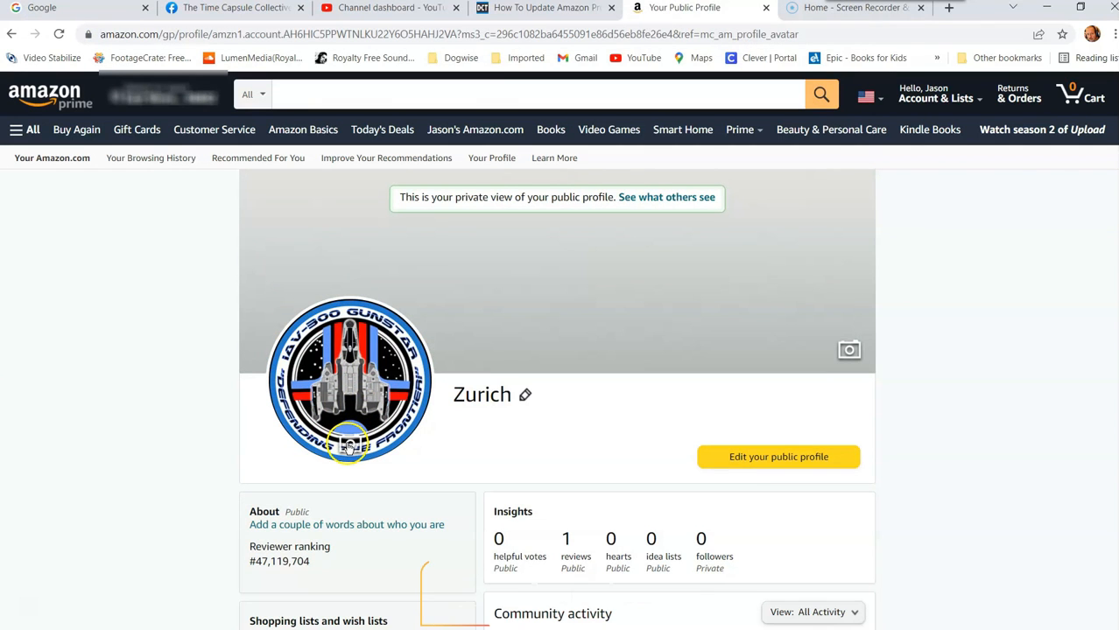
pyautogui.click(348, 442)
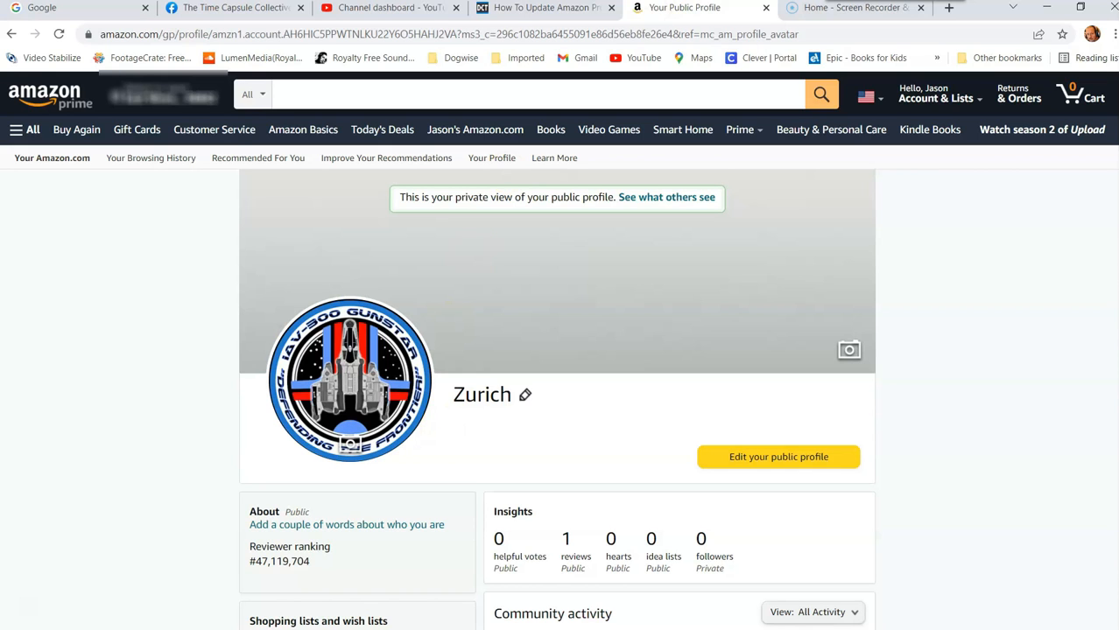
pyautogui.click(543, 7)
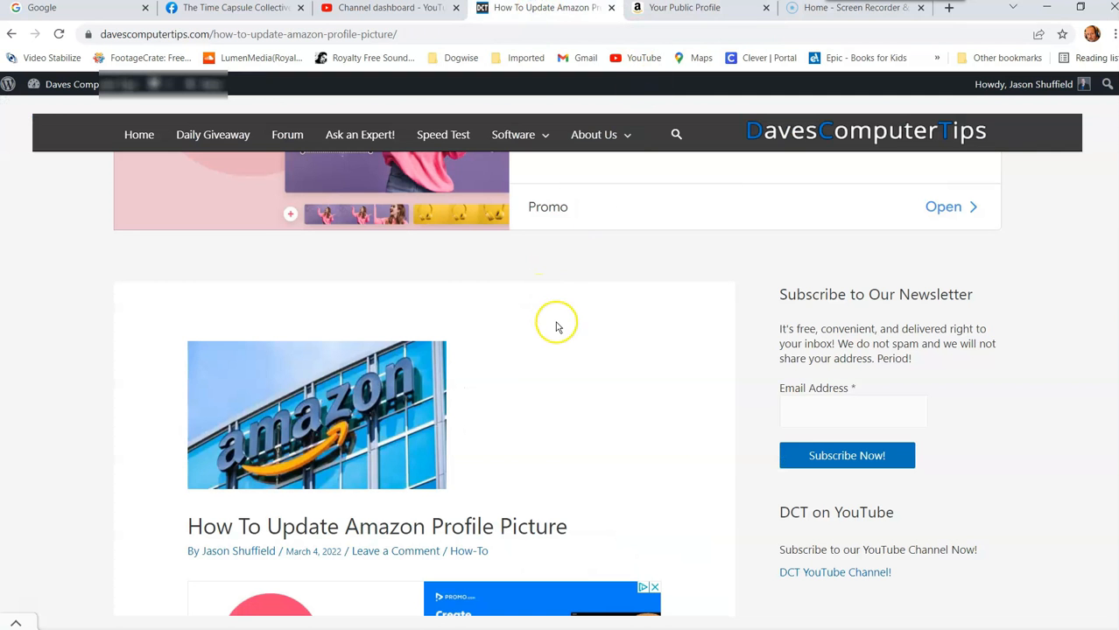
pyautogui.moveTo(560, 354)
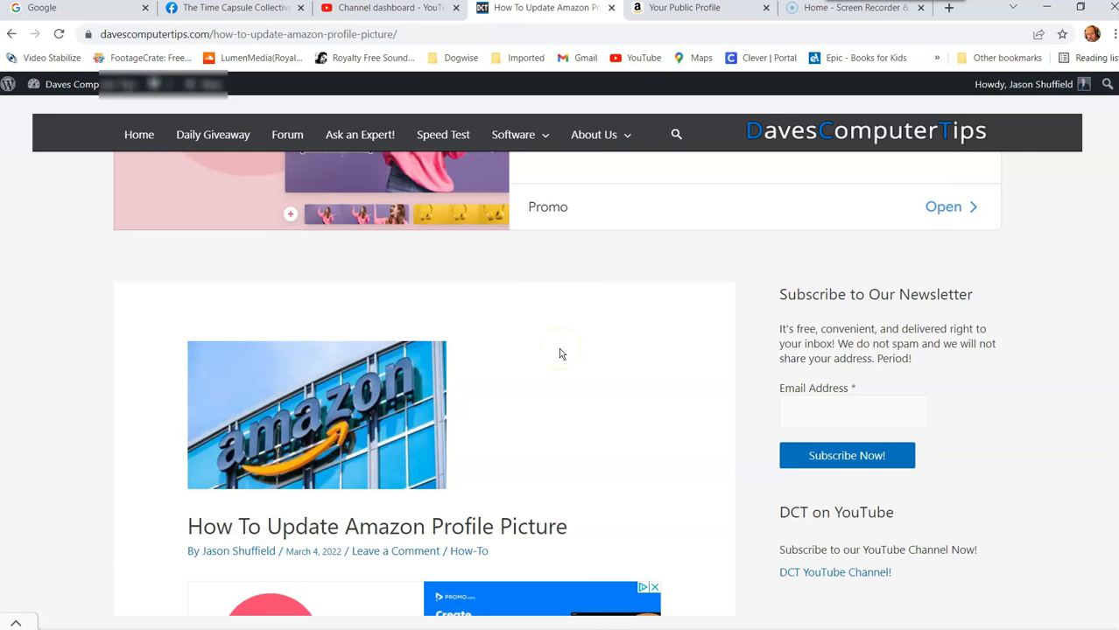